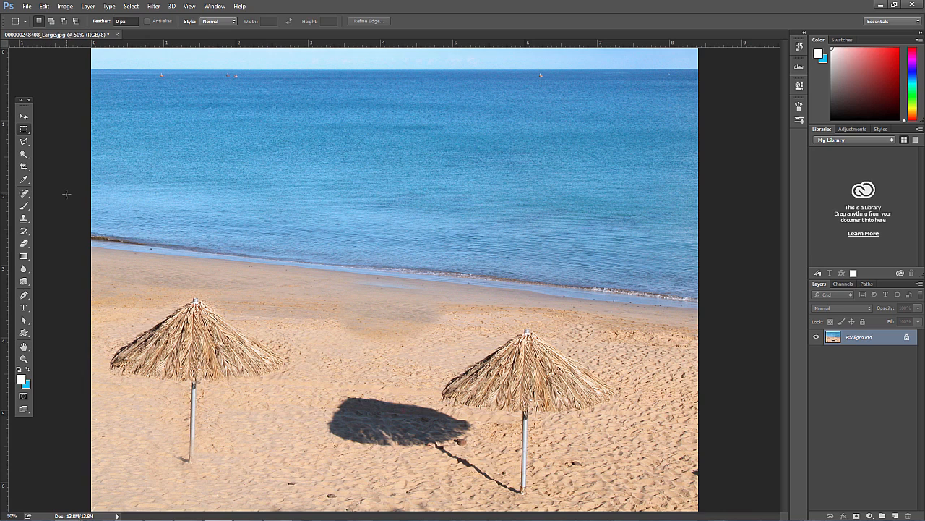
{"action": "mouse_move", "coordinate": [254, 177]}
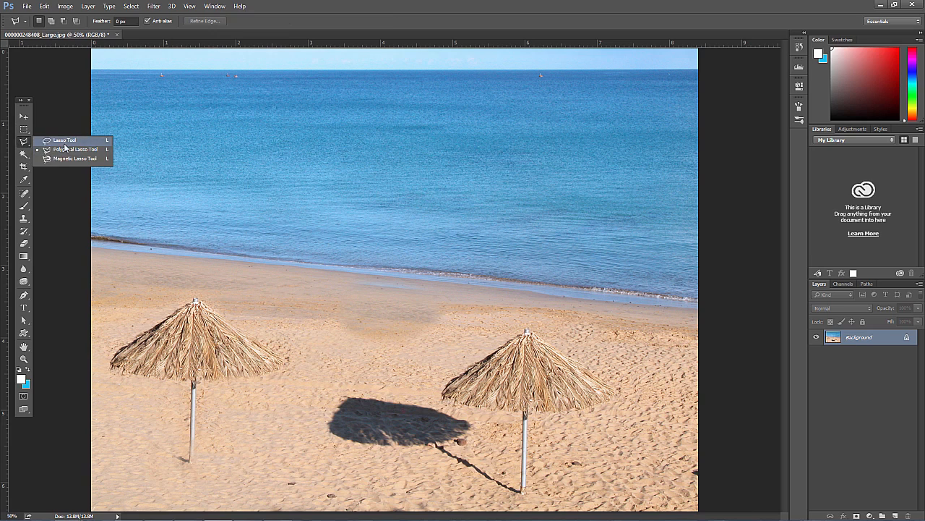
Switch to the Eyedropper Tool, then to the Pen Tool for drawing vector paths.
{"action": "left_click", "coordinate": [23, 178]}
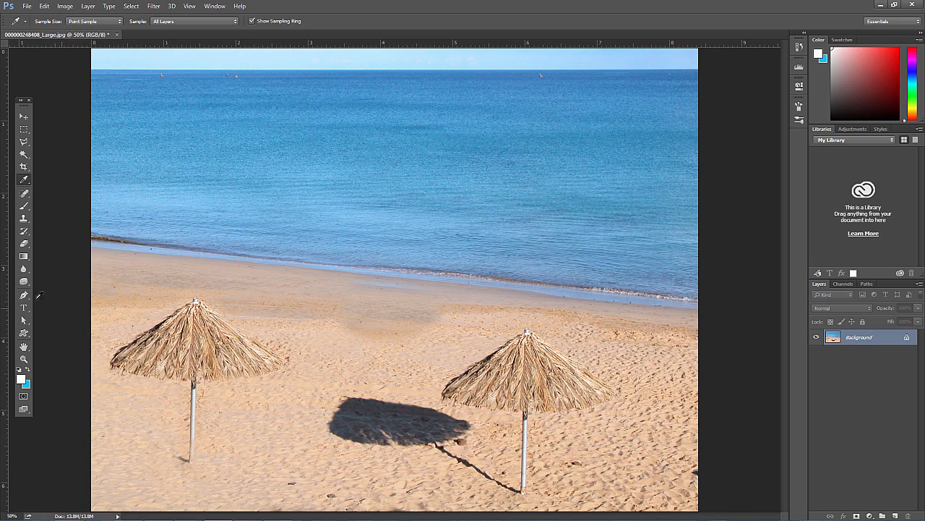
{"action": "left_click", "coordinate": [23, 295]}
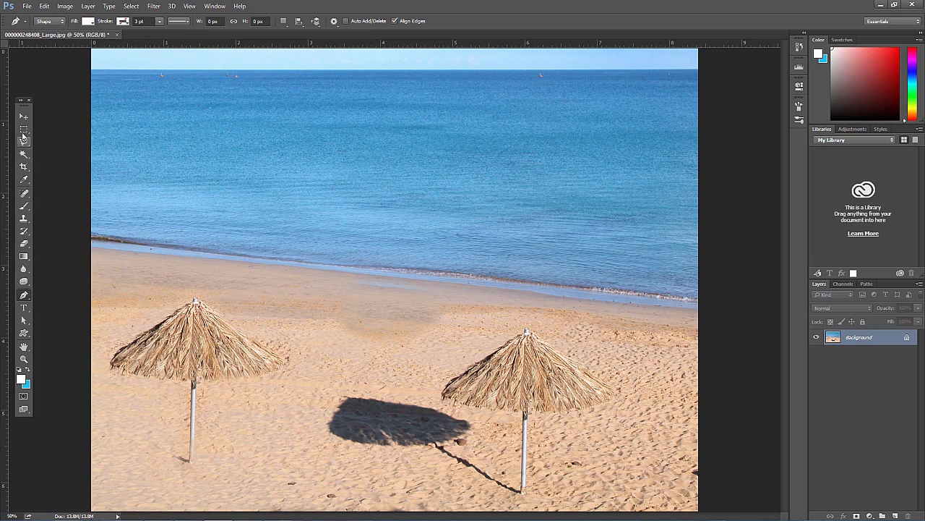
Browse the Marquee and Spot Healing Brush flyouts, close them, and switch to the Zoom Tool.
{"action": "left_click", "coordinate": [23, 129]}
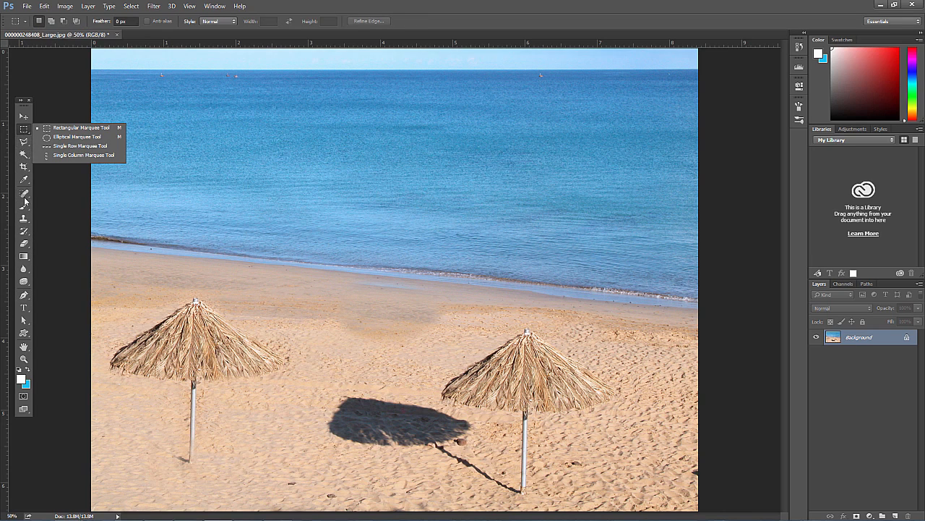
{"action": "left_click", "coordinate": [24, 194]}
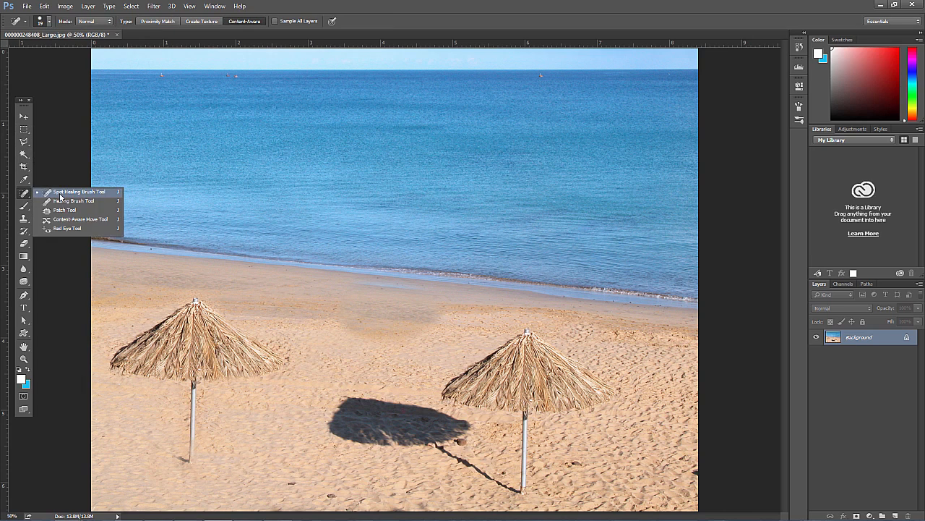
{"action": "mouse_move", "coordinate": [75, 218]}
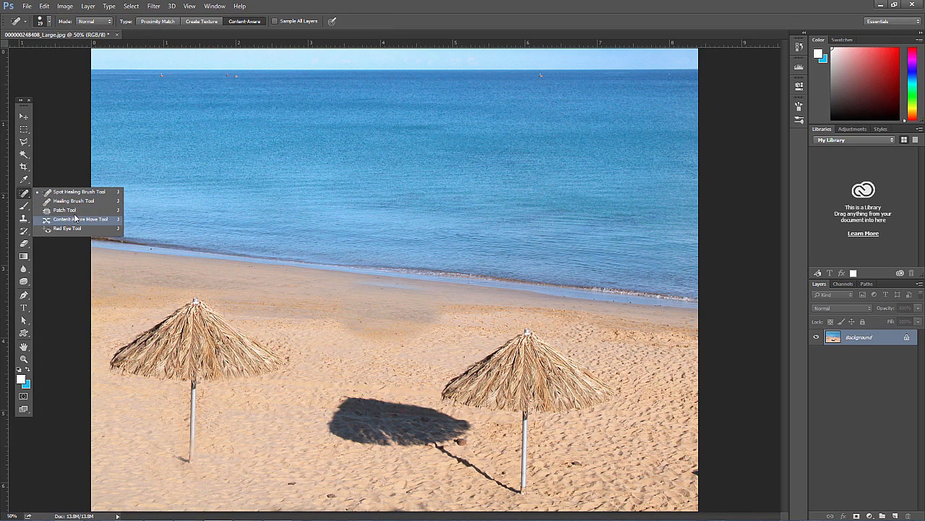
{"action": "left_click", "coordinate": [81, 219]}
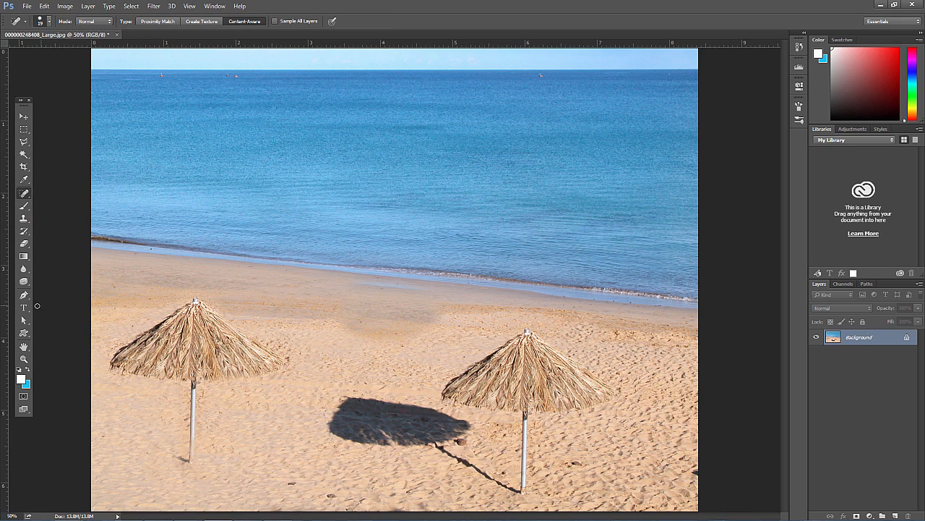
{"action": "left_click", "coordinate": [23, 355]}
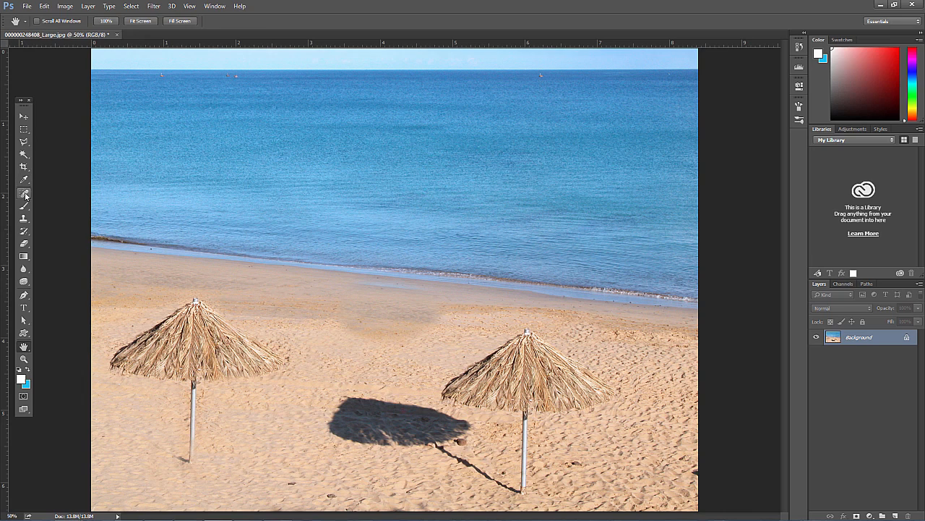
Try the Crop Tool briefly, then return to the Rectangular Marquee Tool without cropping.
{"action": "left_click", "coordinate": [23, 154]}
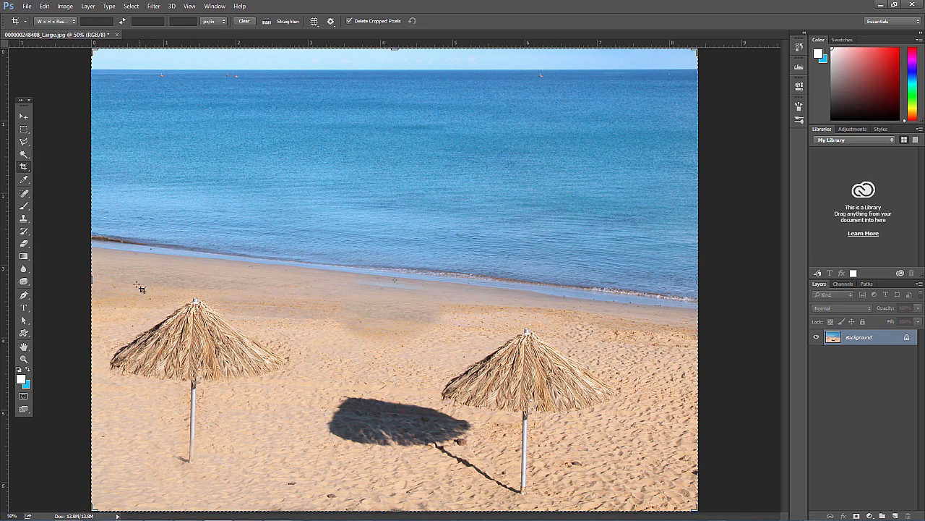
{"action": "mouse_move", "coordinate": [425, 283]}
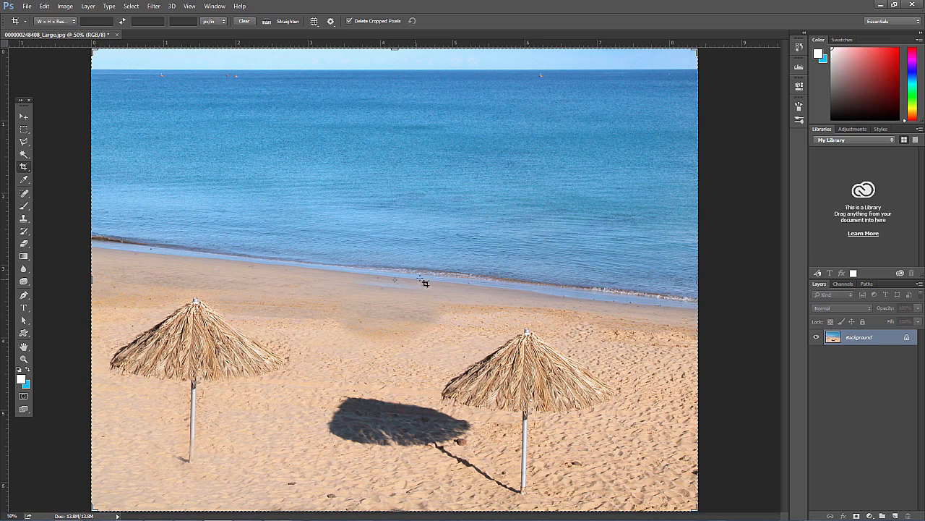
{"action": "left_click_drag", "start_coordinate": [93, 269], "coordinate": [154, 311]}
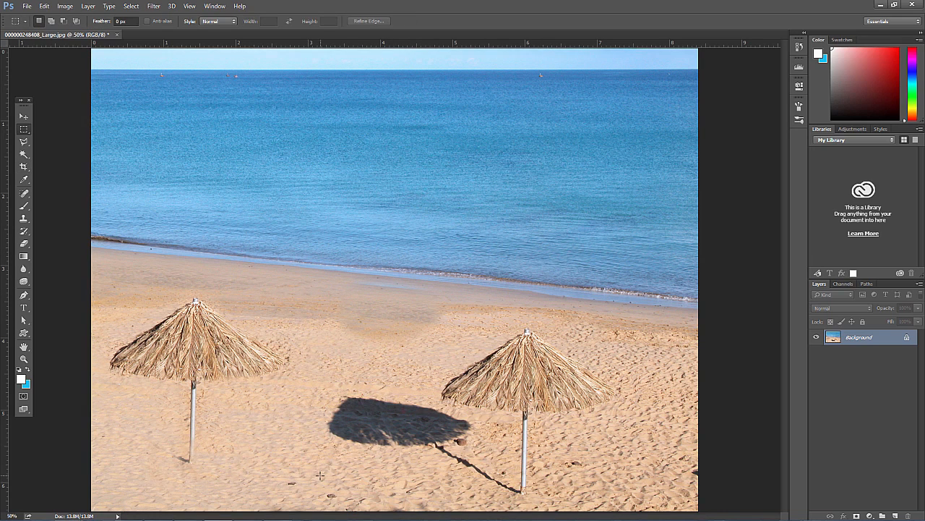
{"action": "mouse_move", "coordinate": [143, 277]}
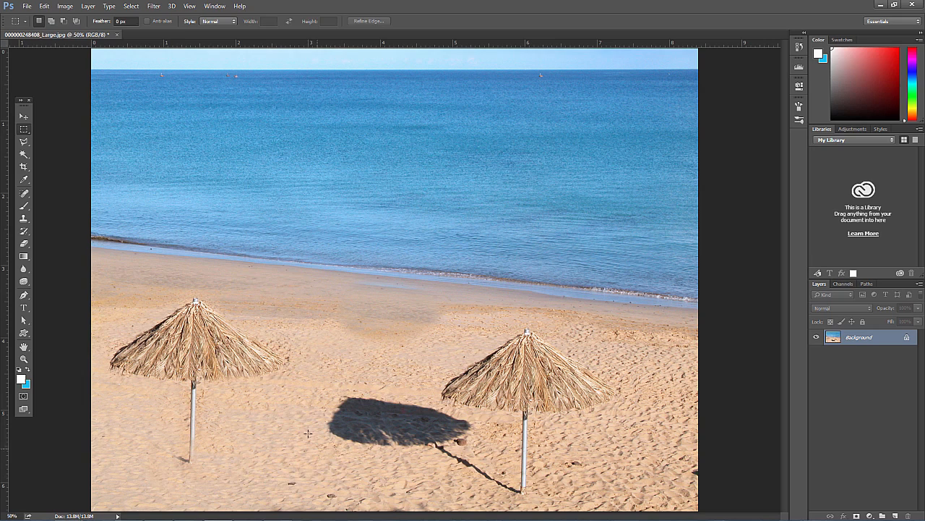
Activate the Eyedropper Tool for sampling colours from the beach photo.
{"action": "left_click", "coordinate": [23, 180]}
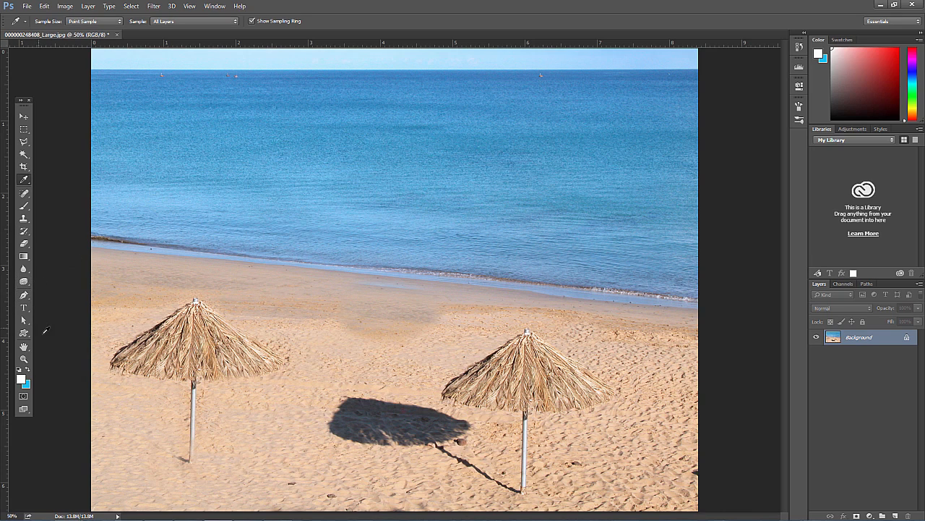
{"action": "mouse_move", "coordinate": [107, 264]}
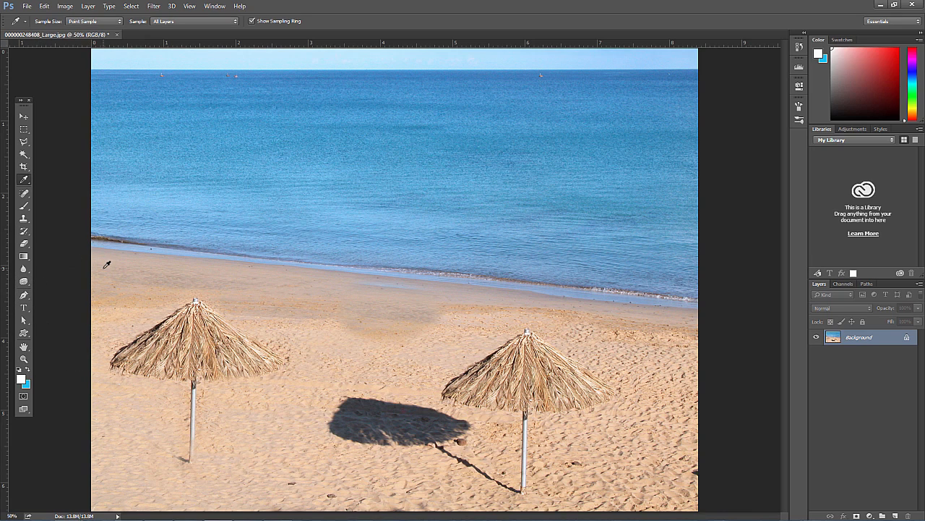
{"action": "mouse_move", "coordinate": [329, 231]}
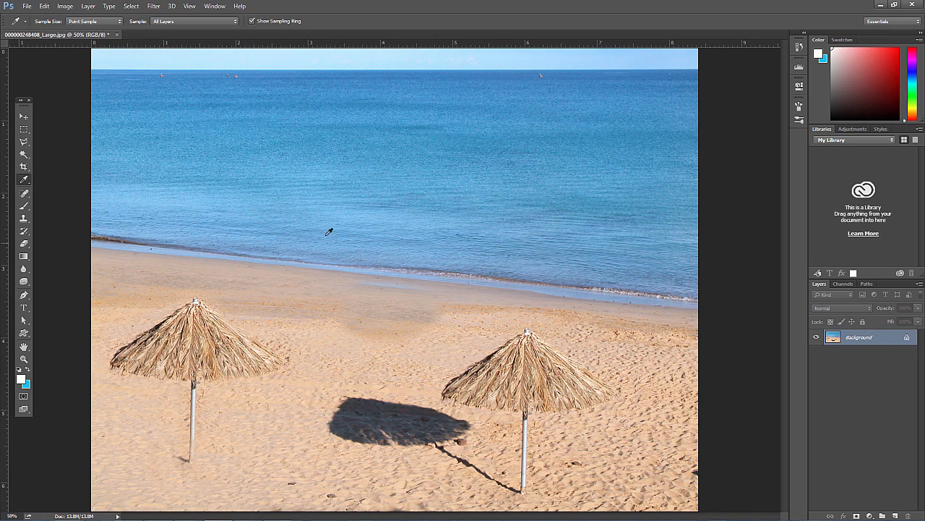